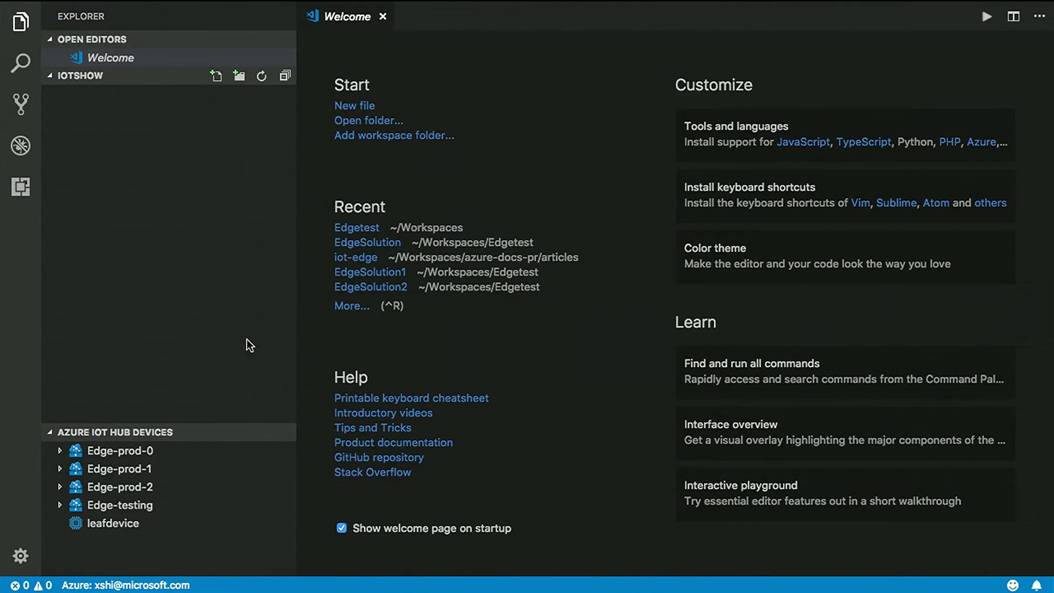
pyautogui.moveTo(176, 301)
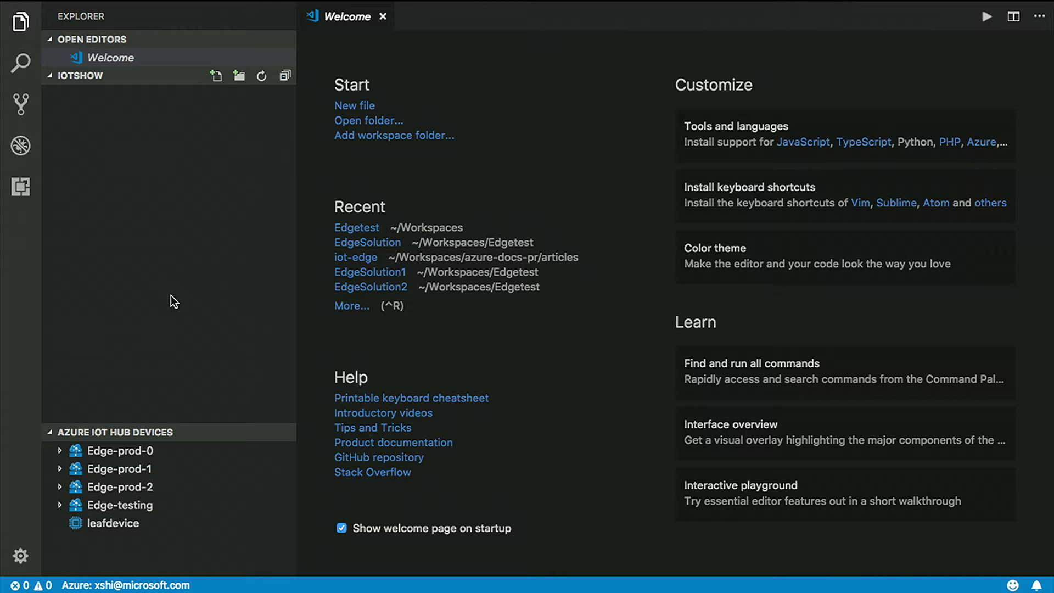
pyautogui.moveTo(141, 376)
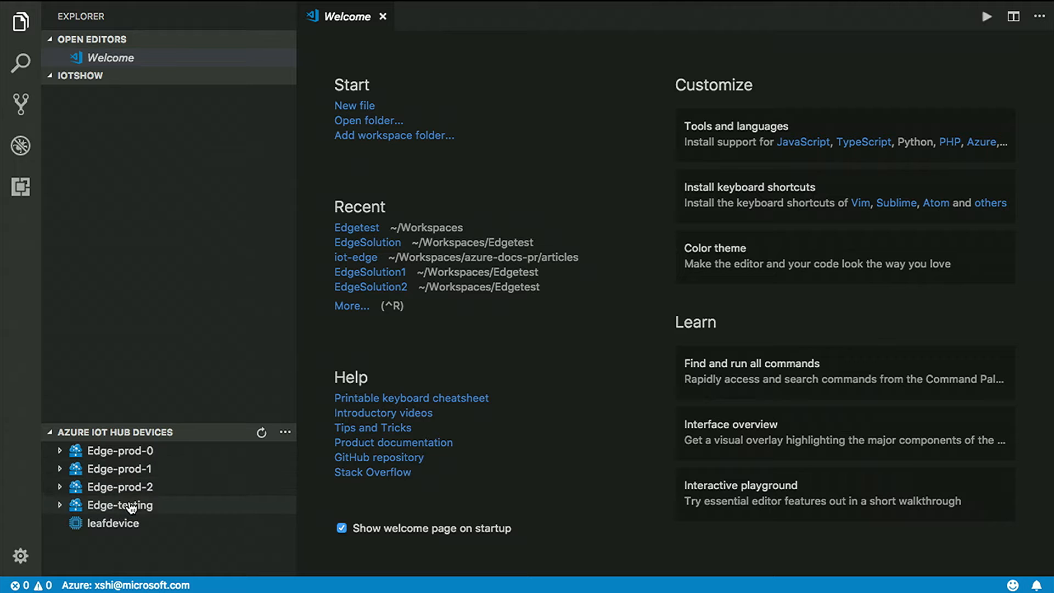
pyautogui.moveTo(140, 529)
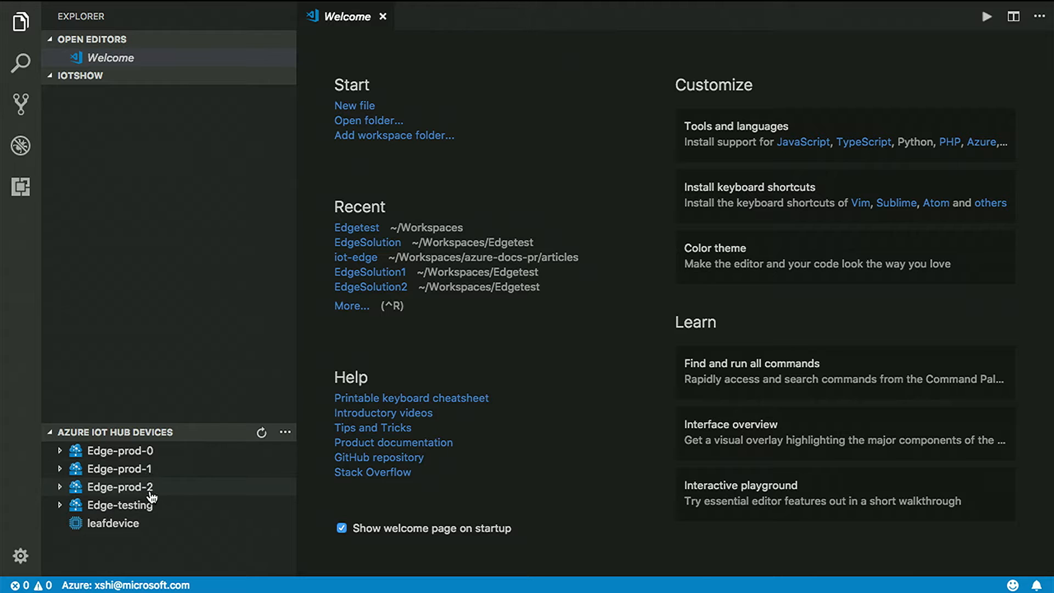
pyautogui.moveTo(156, 504)
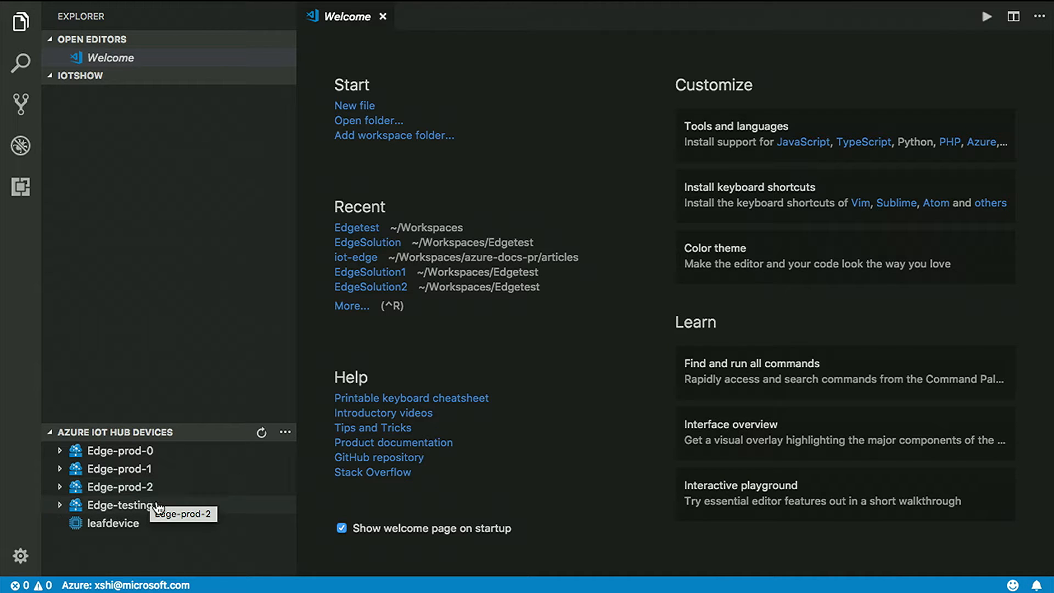
pyautogui.moveTo(159, 509)
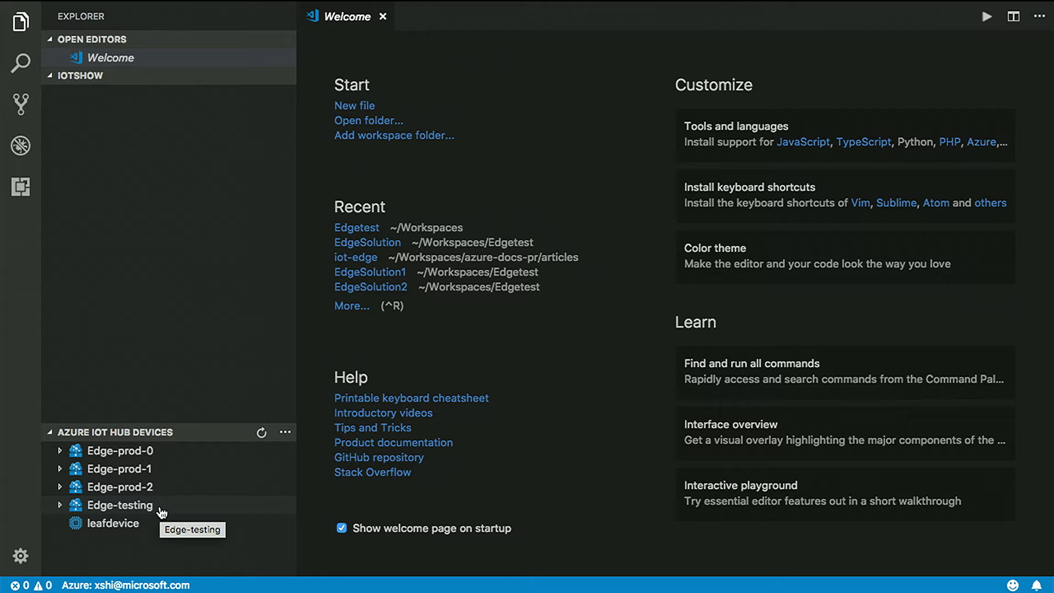
pyautogui.moveTo(160, 511)
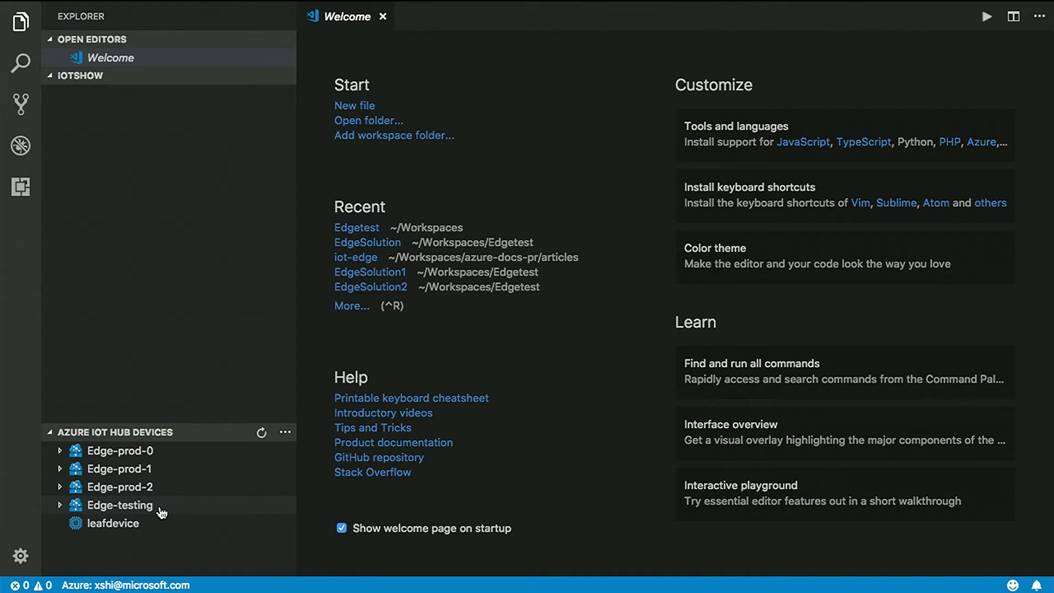